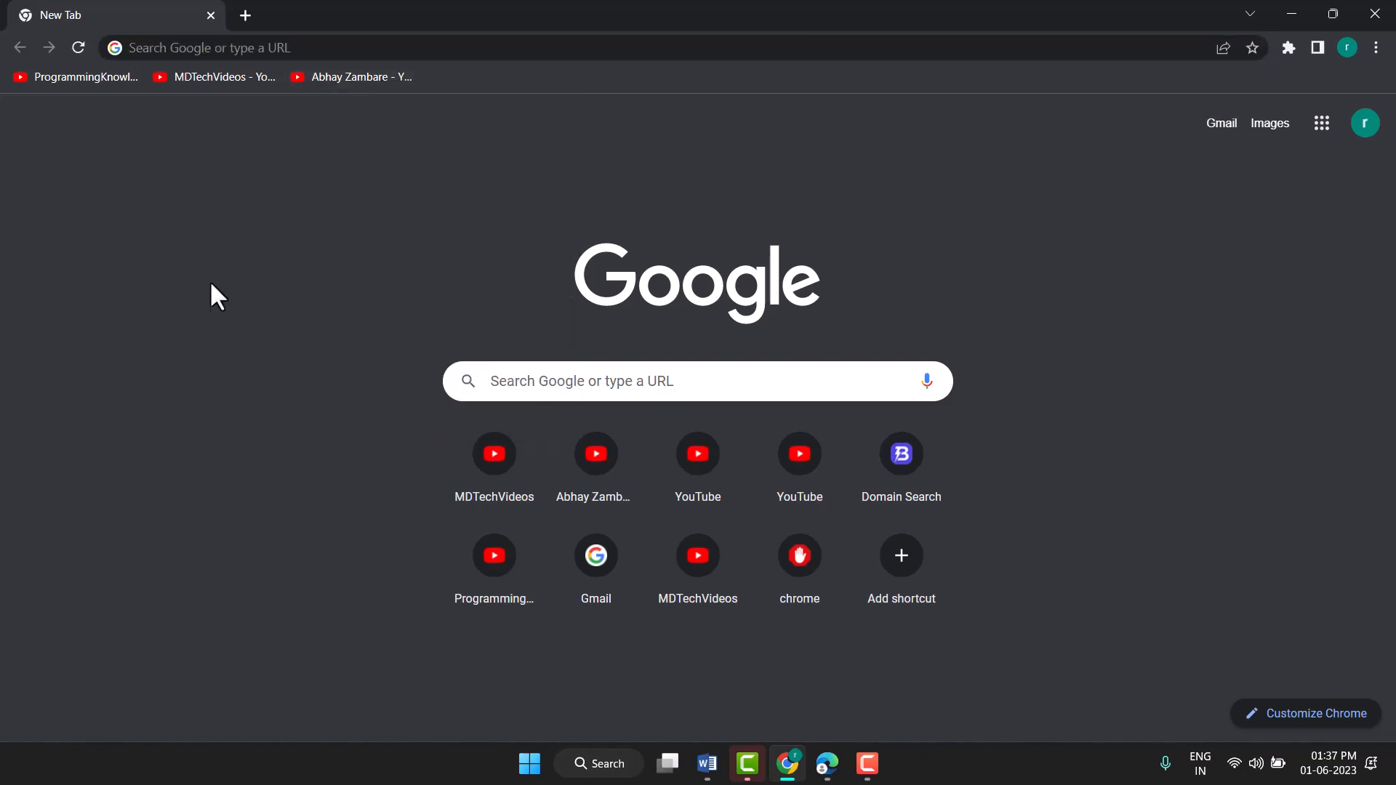
mouse_move(205, 290)
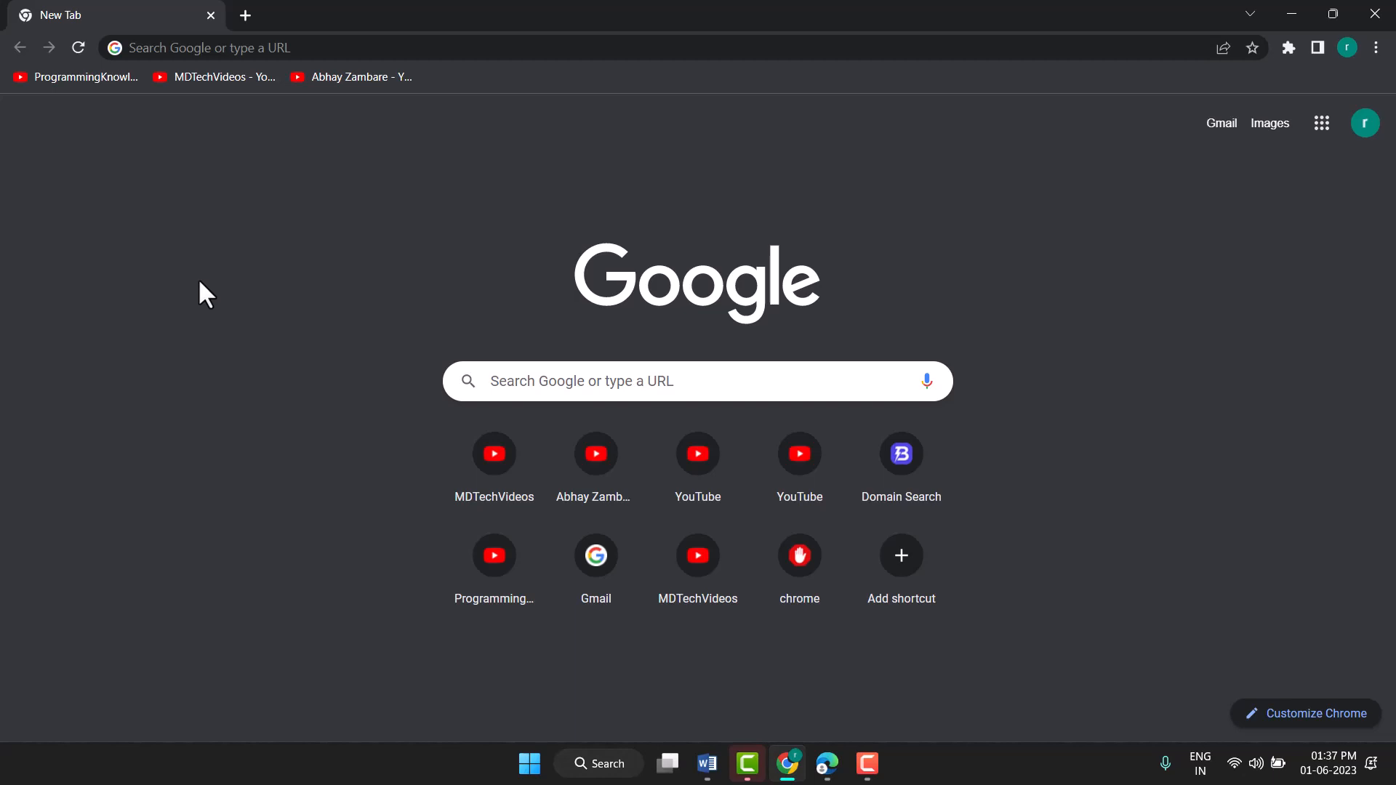
mouse_move(1321, 122)
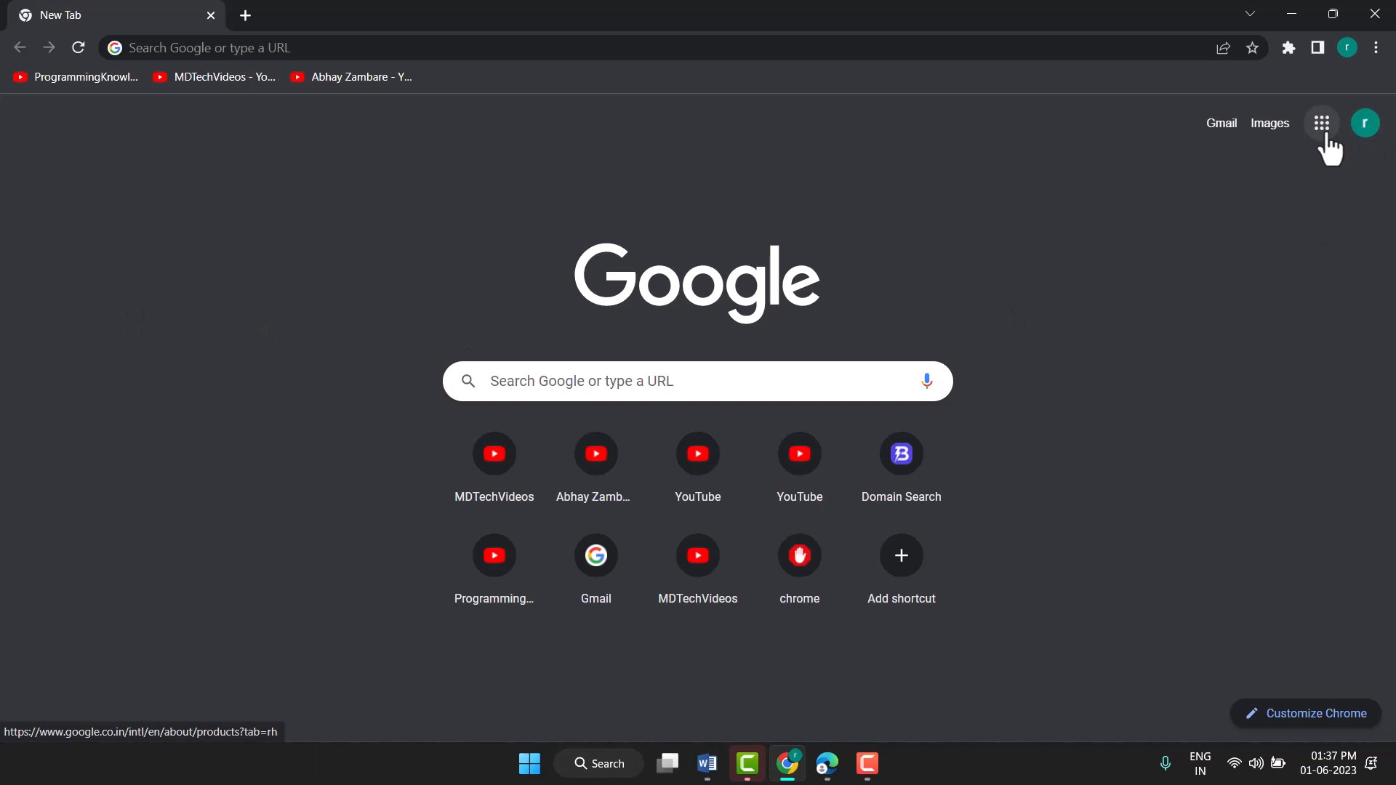
- Launch Google Forms from the Google apps launcher in Chrome
click(1322, 122)
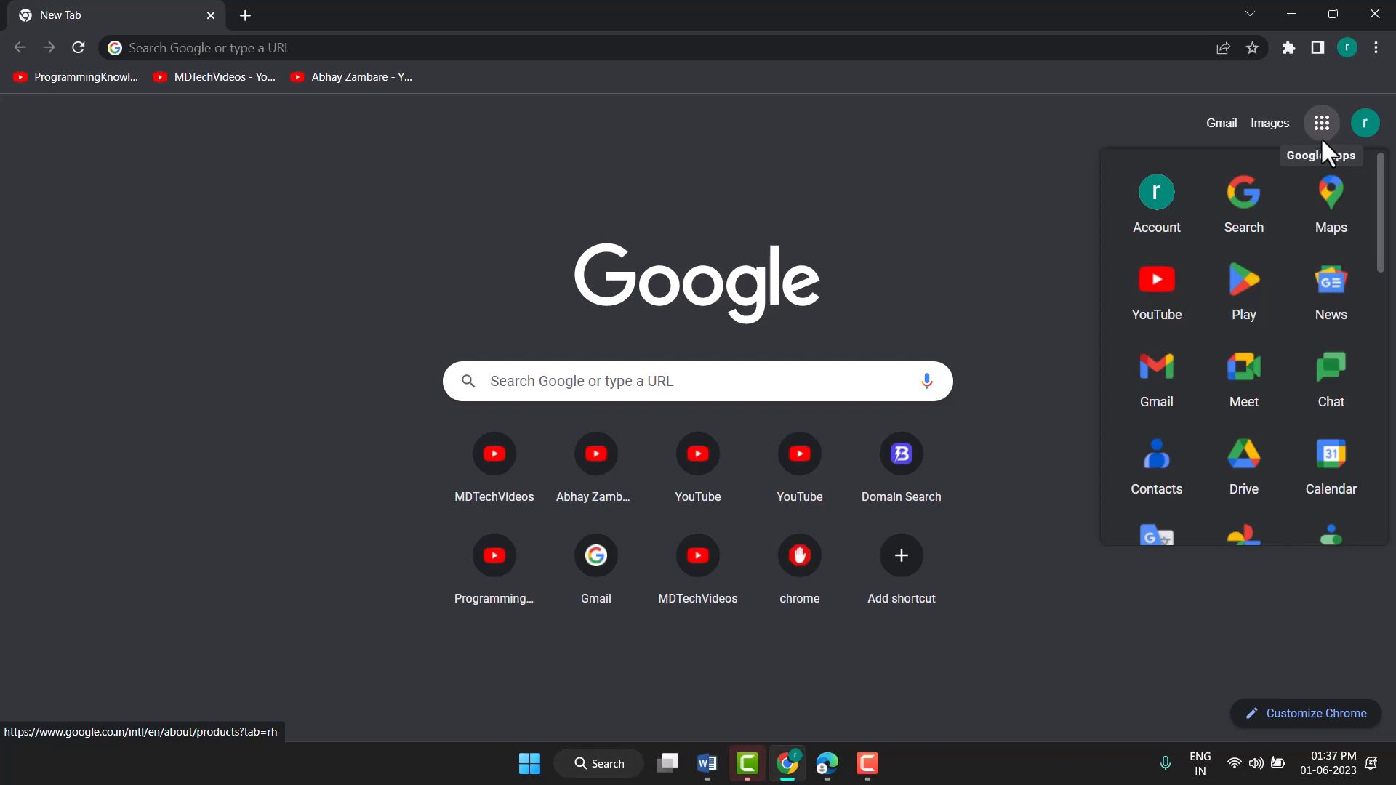
scroll(down, 3)
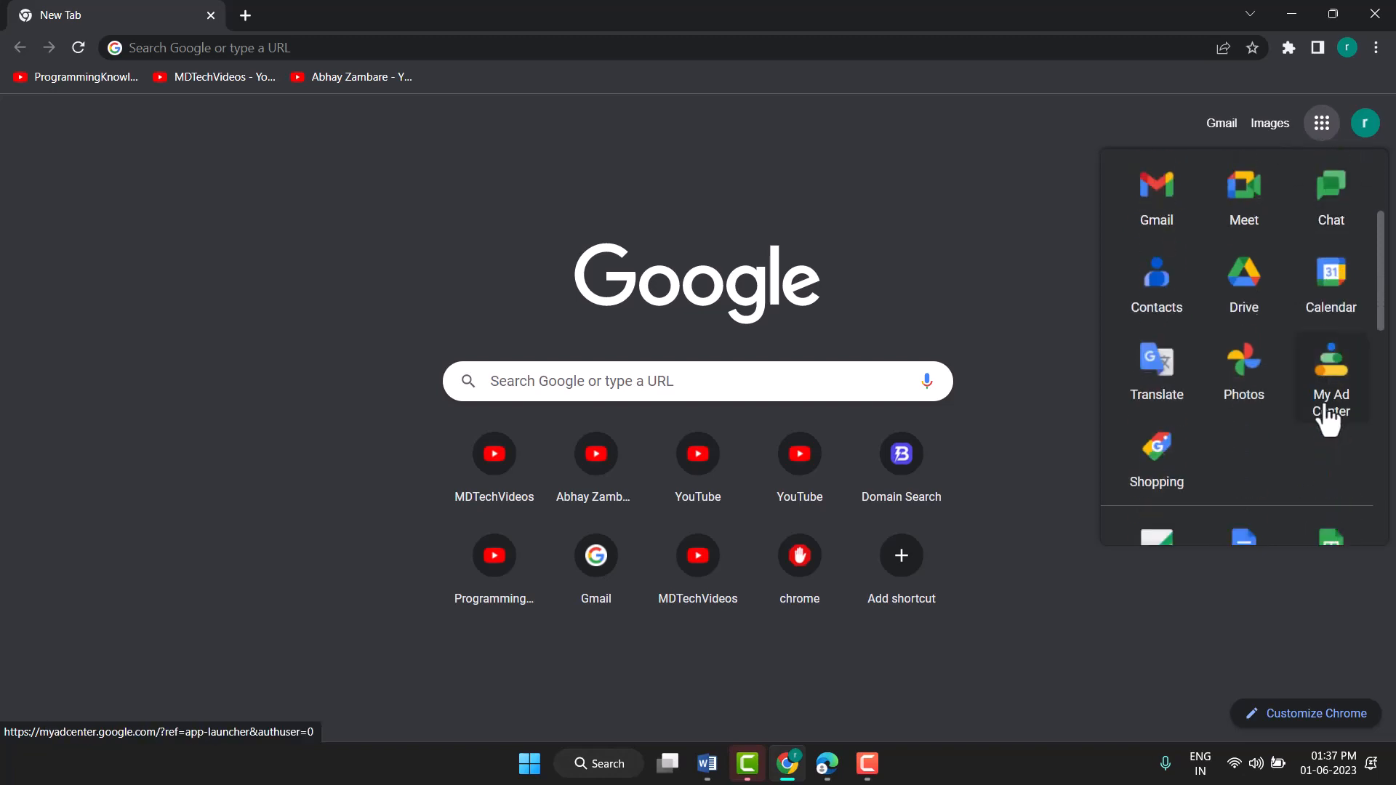
scroll(down, 3)
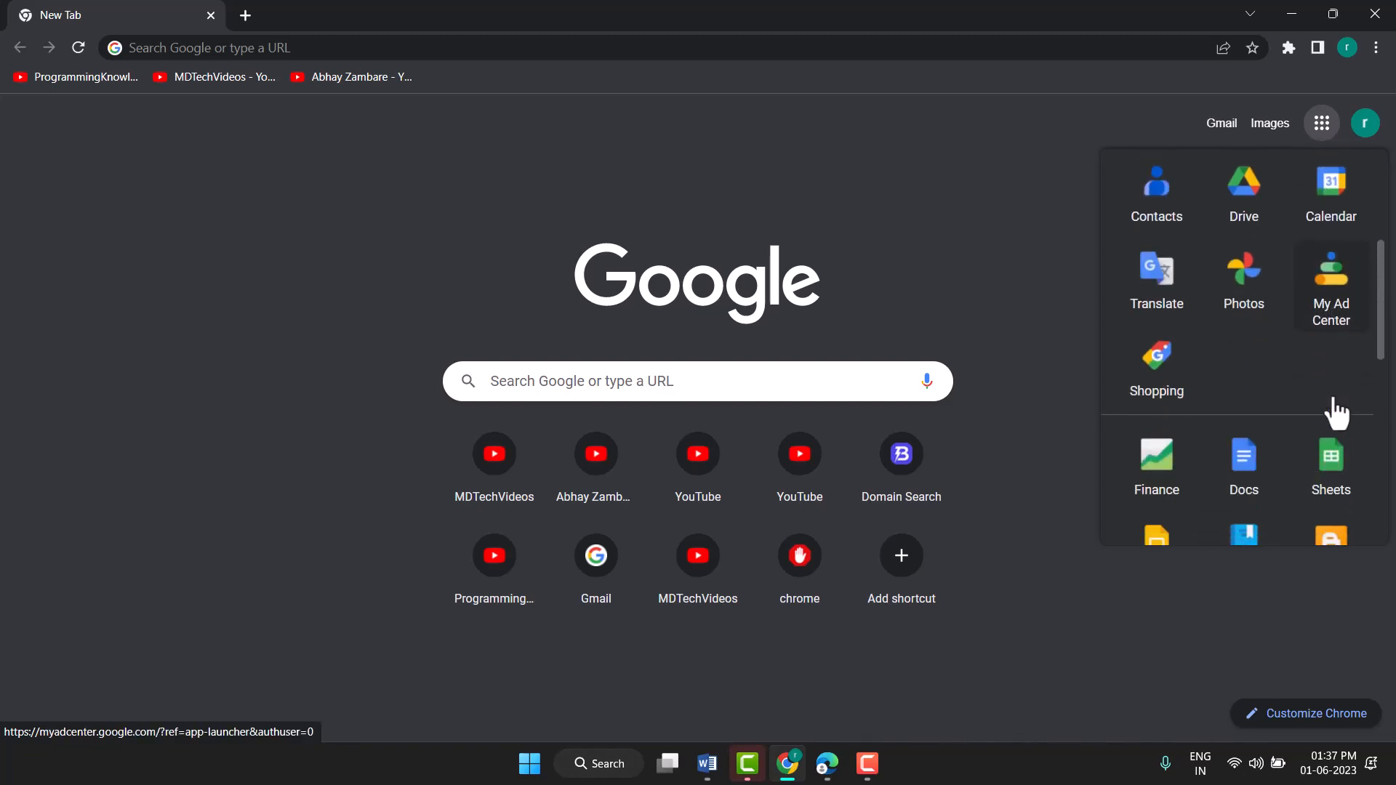
mouse_move(1338, 406)
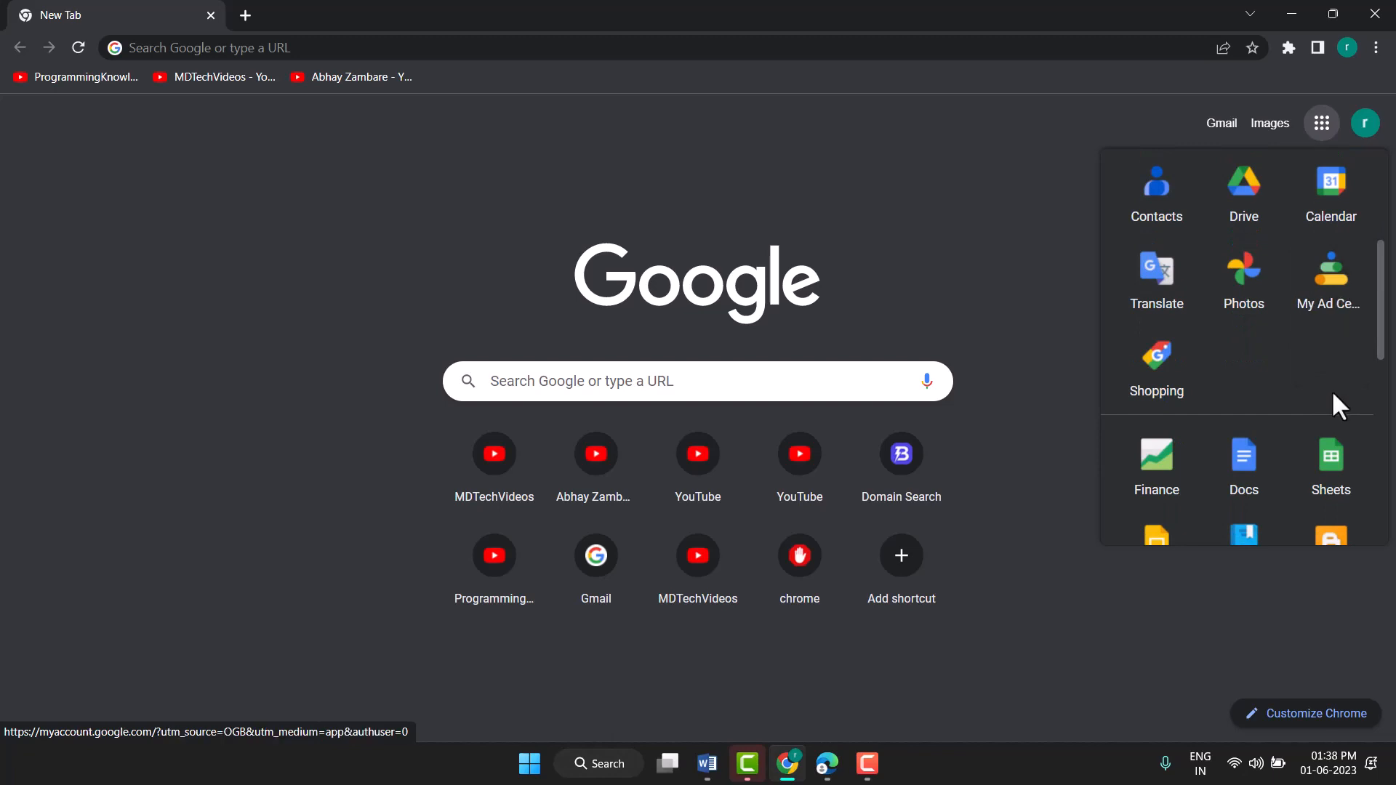
scroll(down, 3)
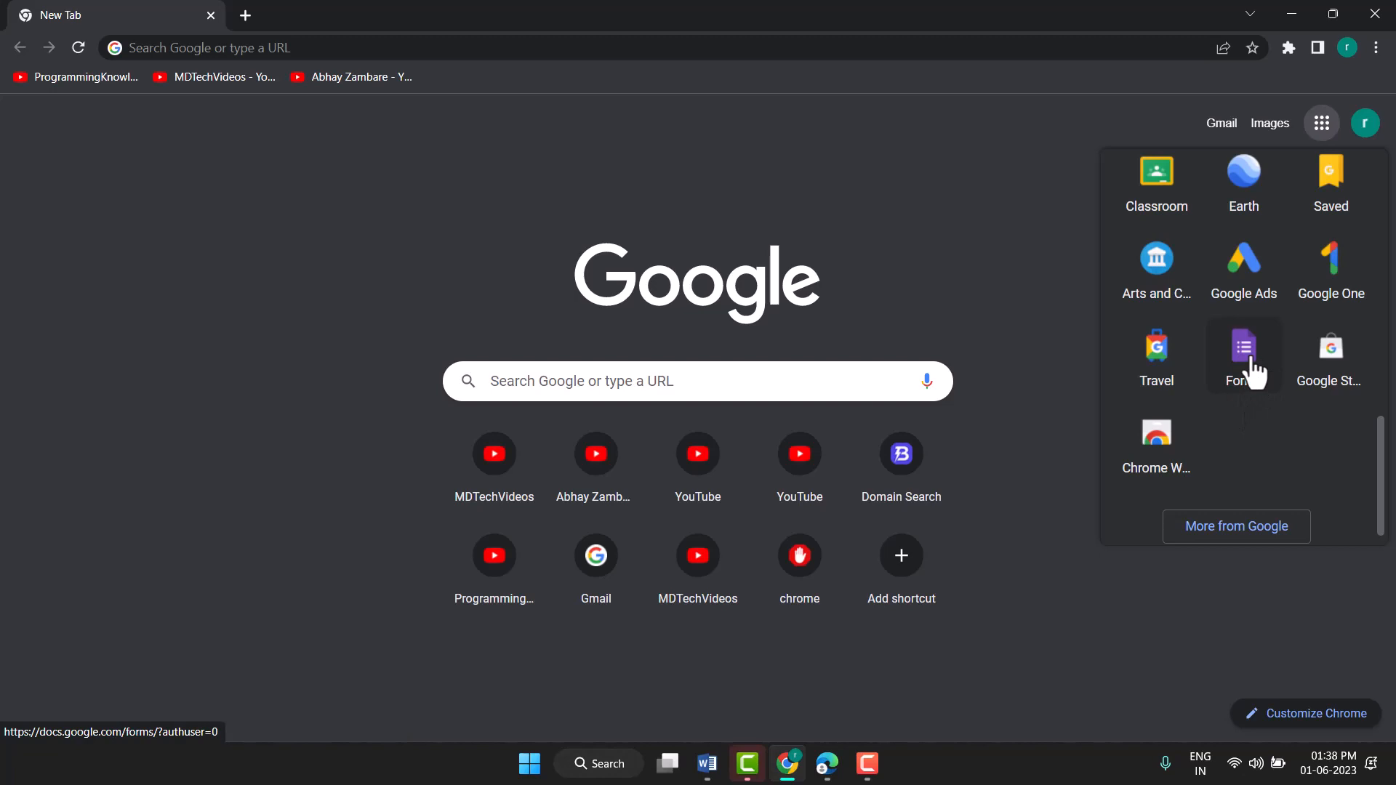
click(1243, 348)
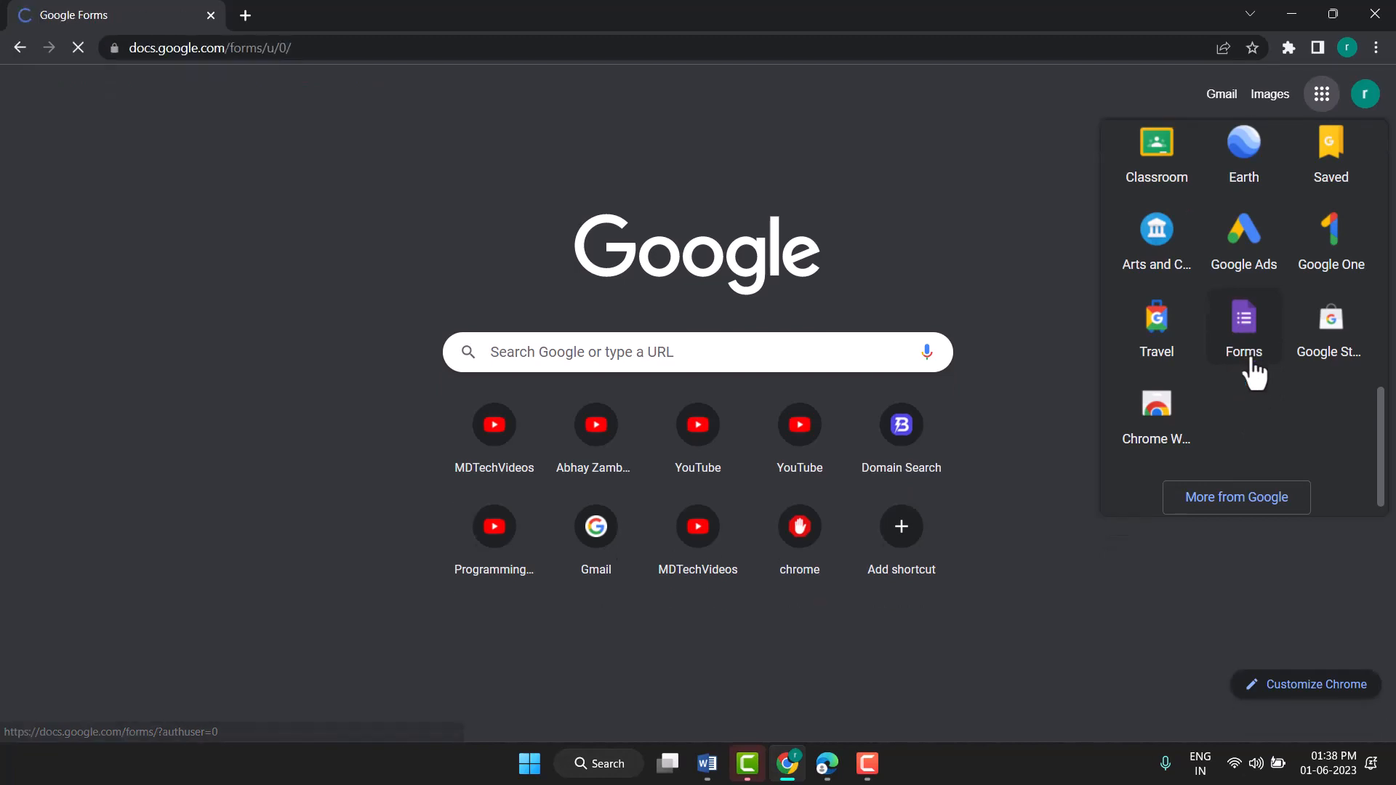
- Land on the Forms home page showing new-form templates and an empty Recent forms list
click(1243, 320)
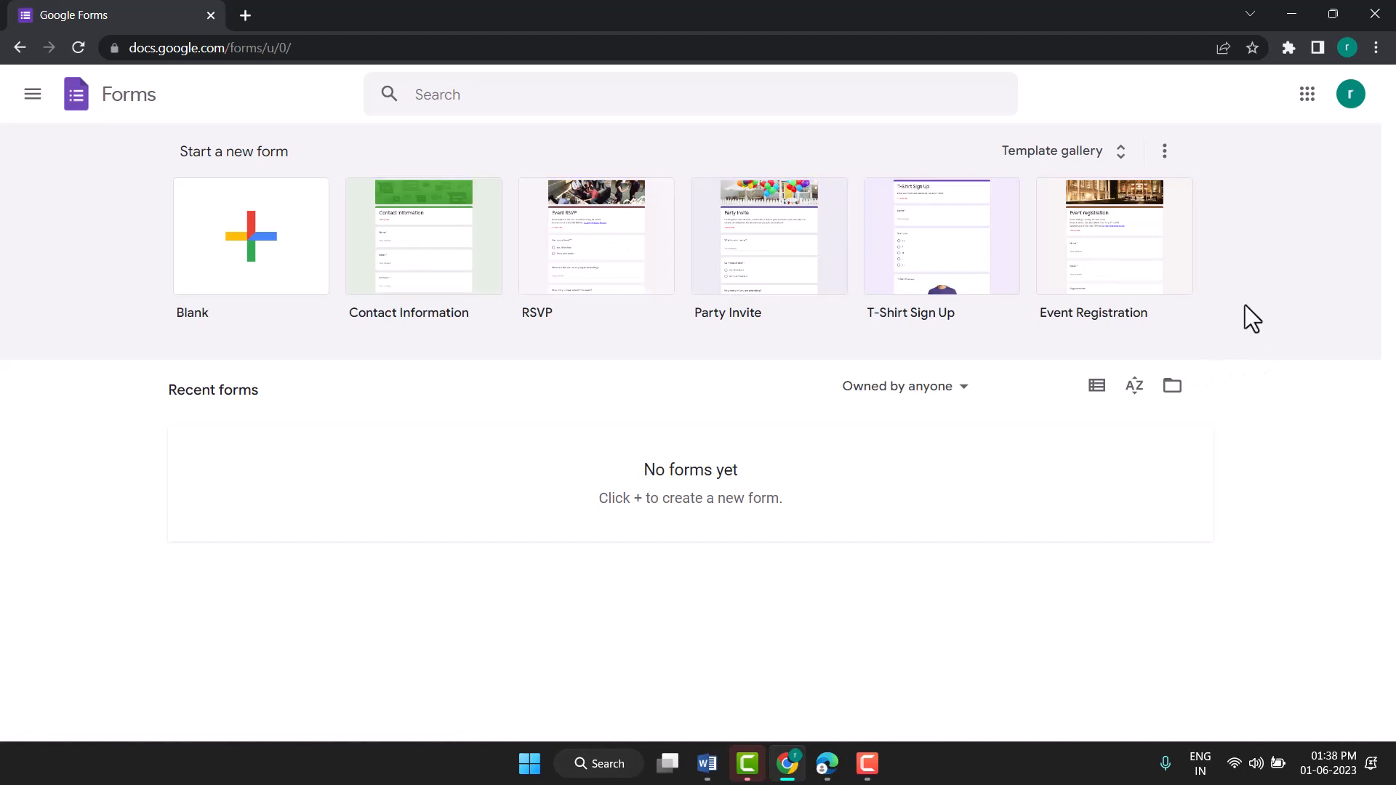
mouse_move(1139, 248)
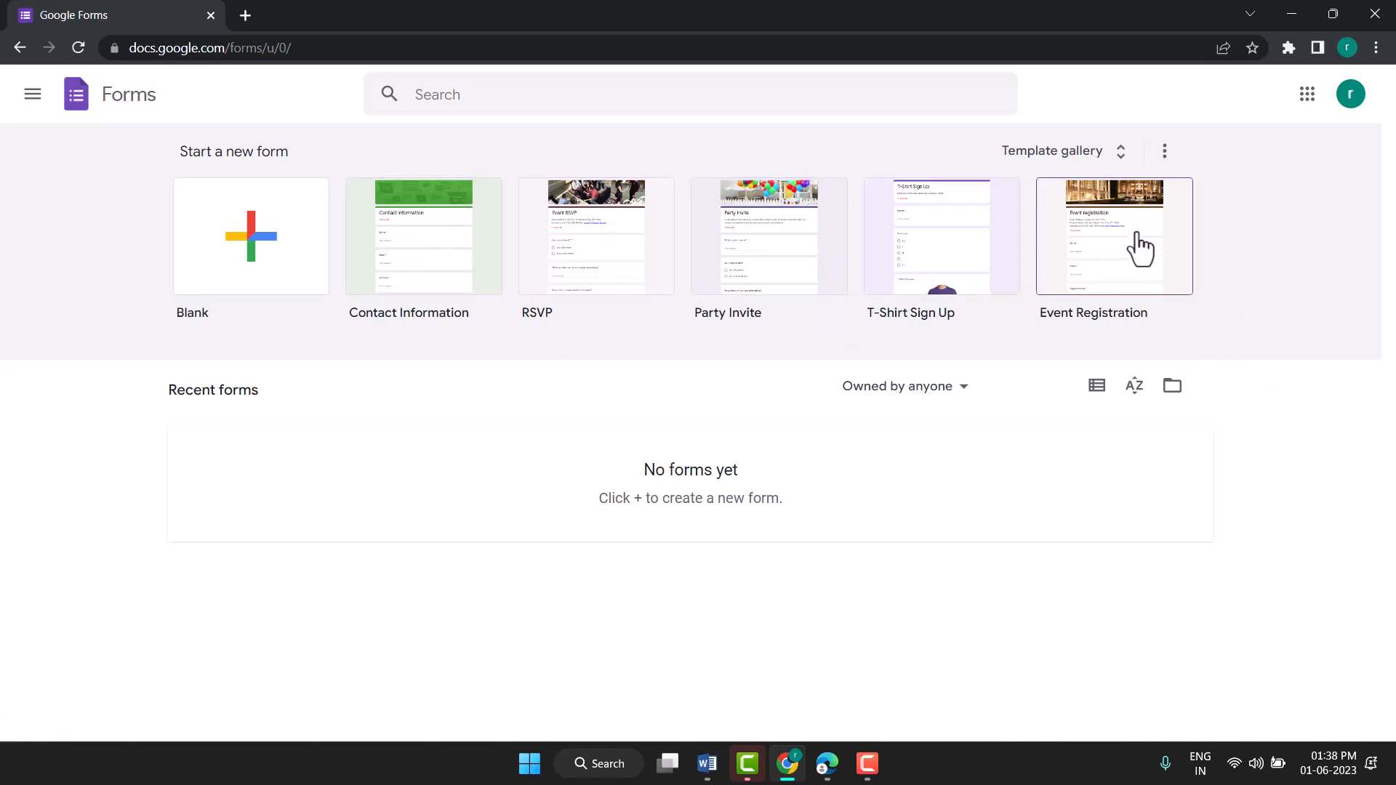
mouse_move(1230, 271)
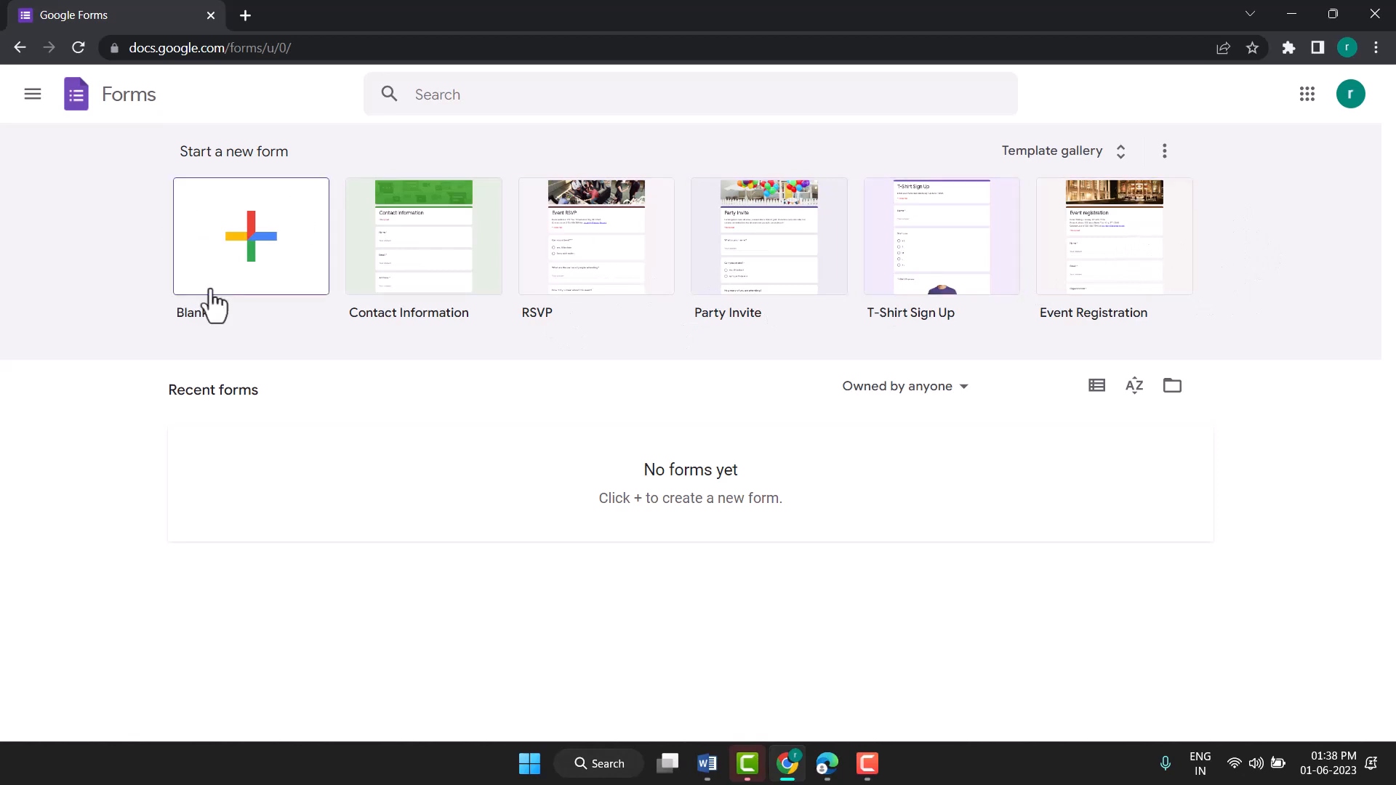
mouse_move(238, 276)
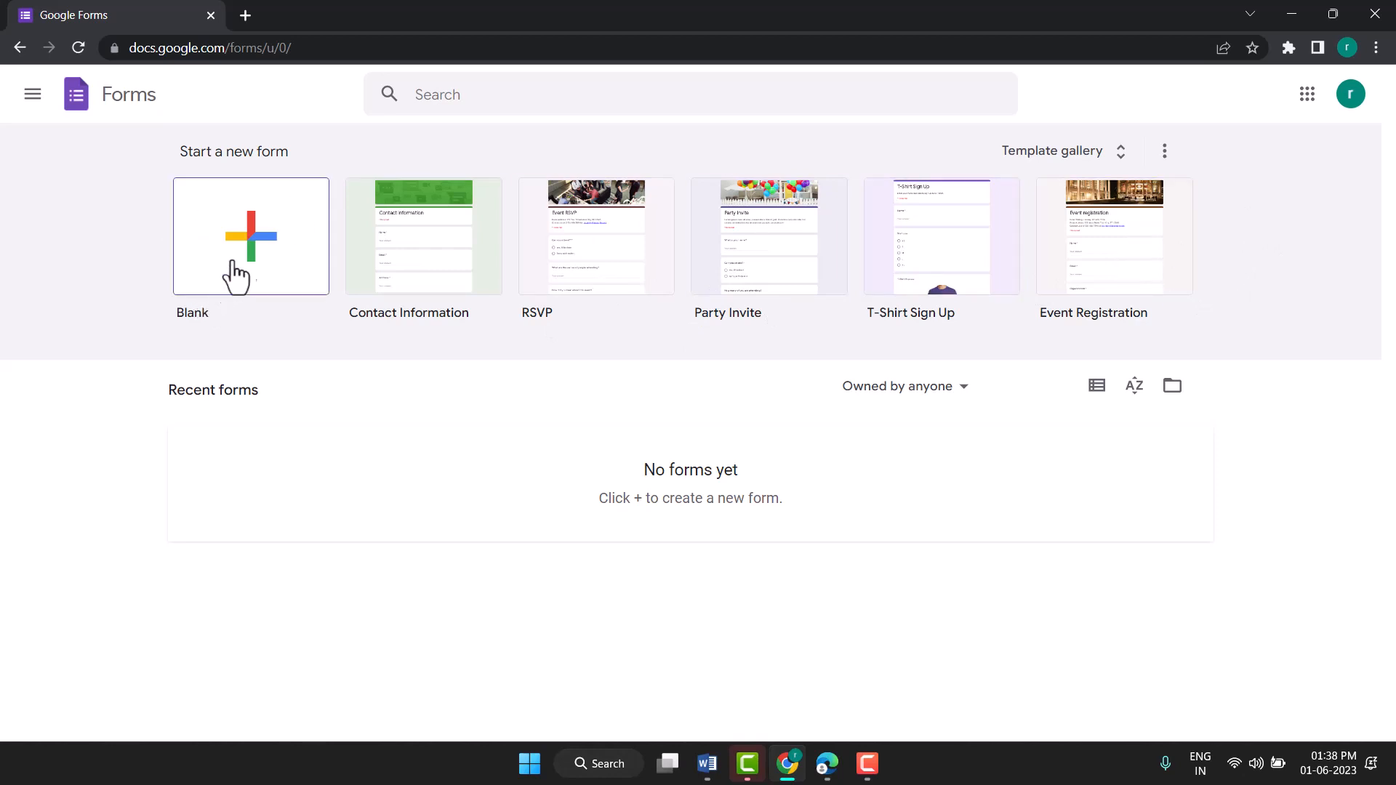
mouse_move(256, 226)
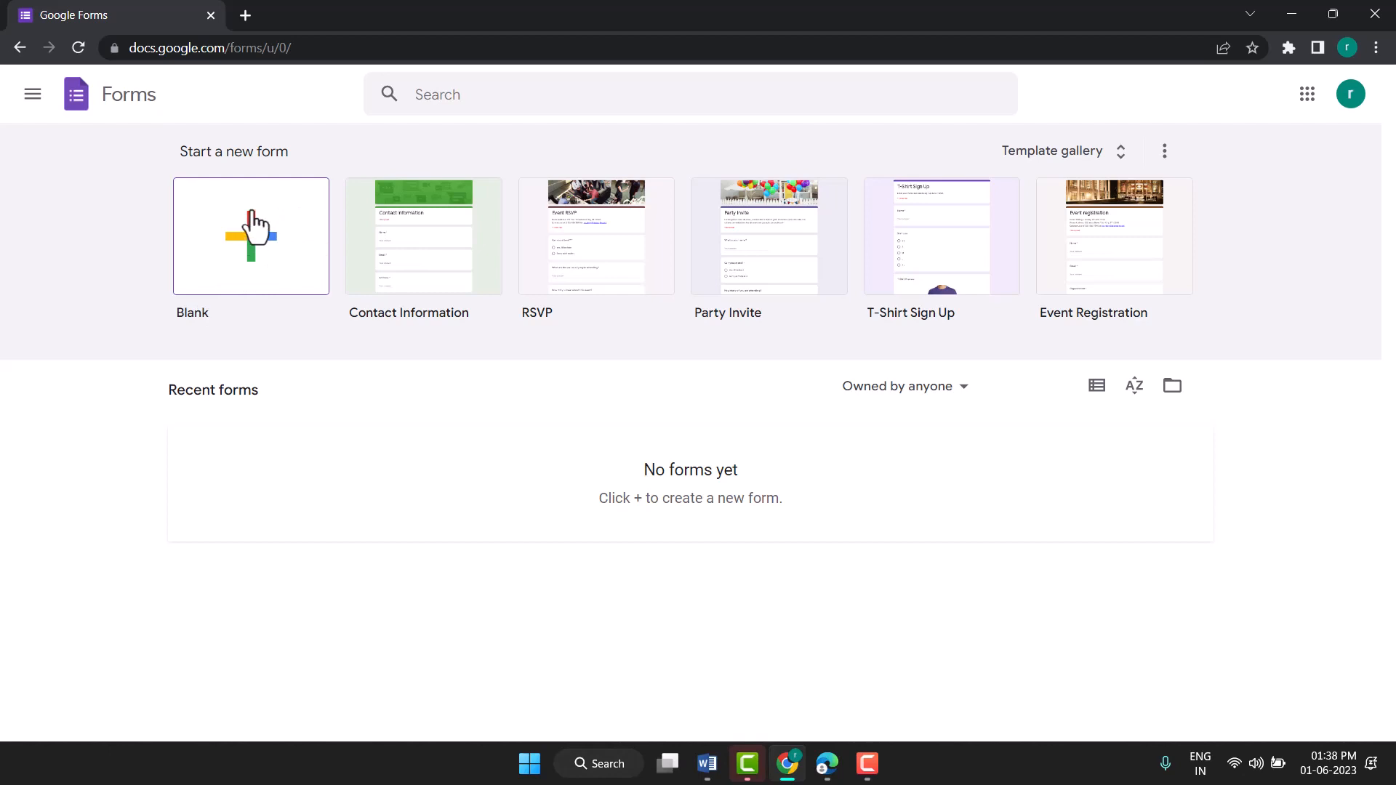
mouse_move(704, 343)
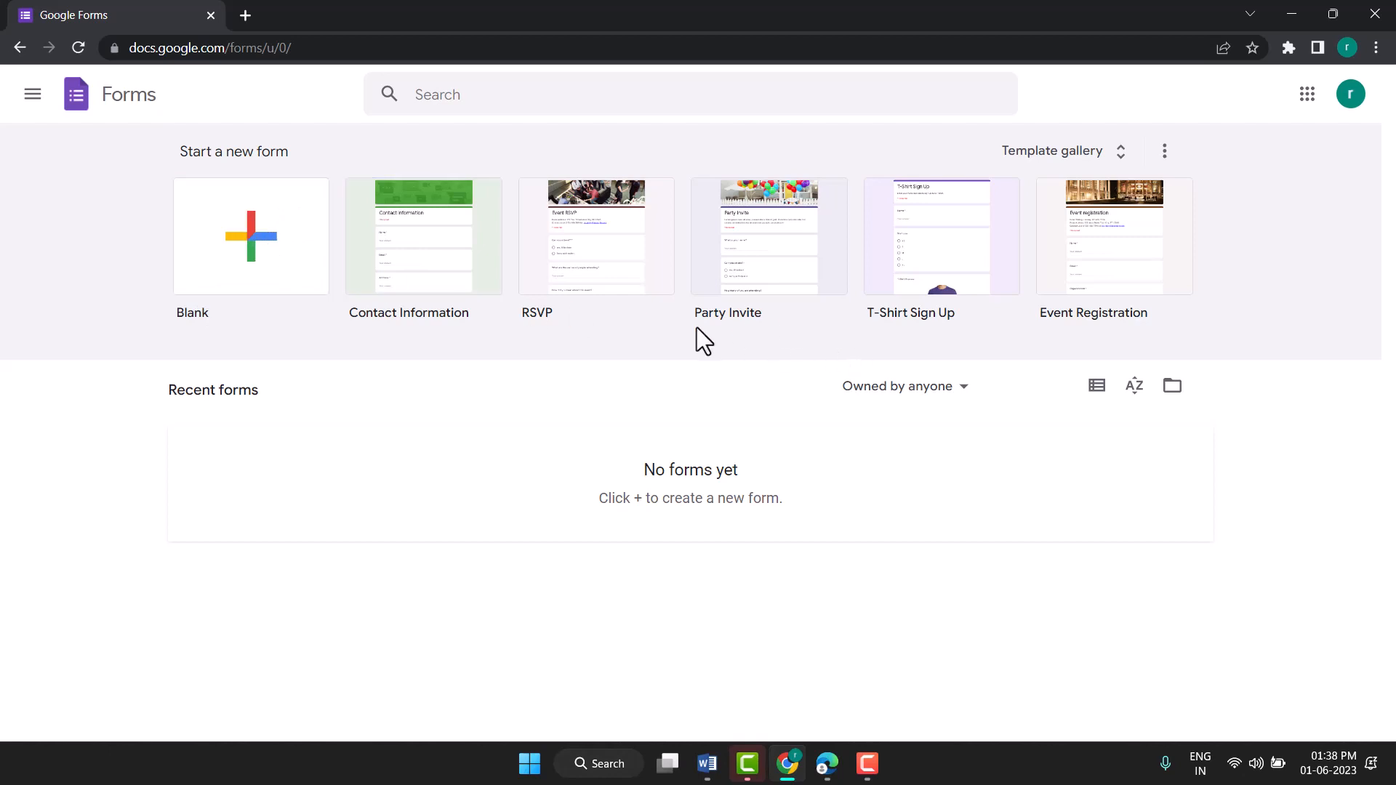
mouse_move(340, 289)
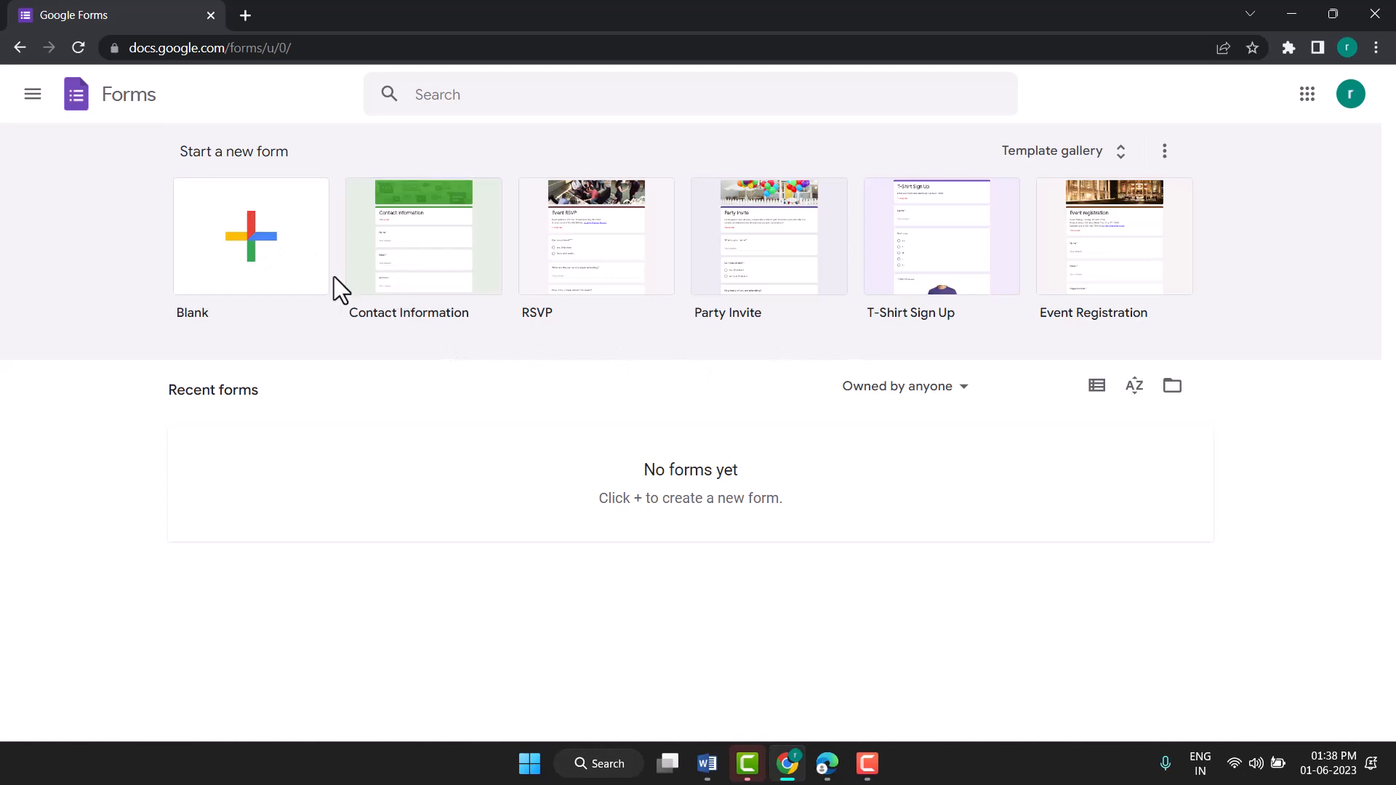
mouse_move(293, 387)
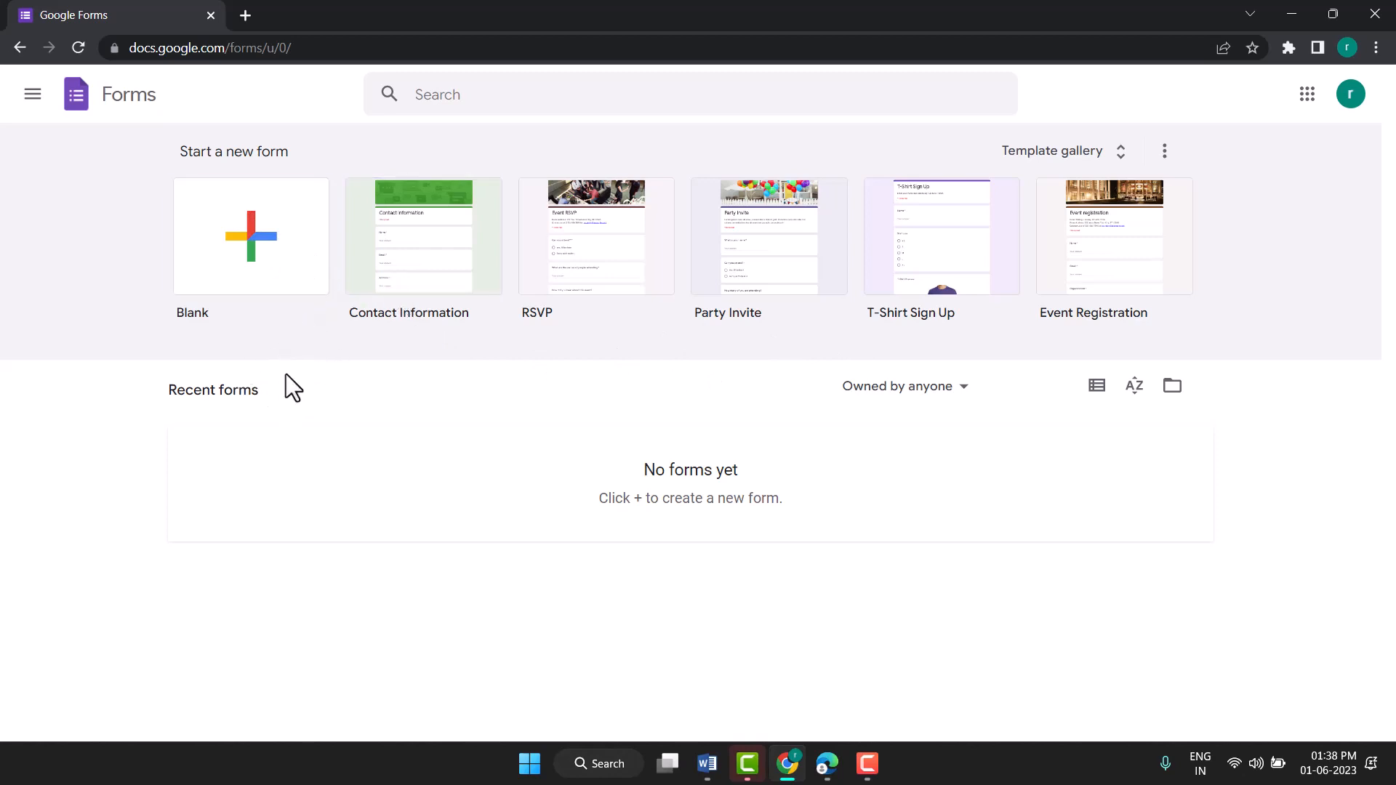
mouse_move(318, 420)
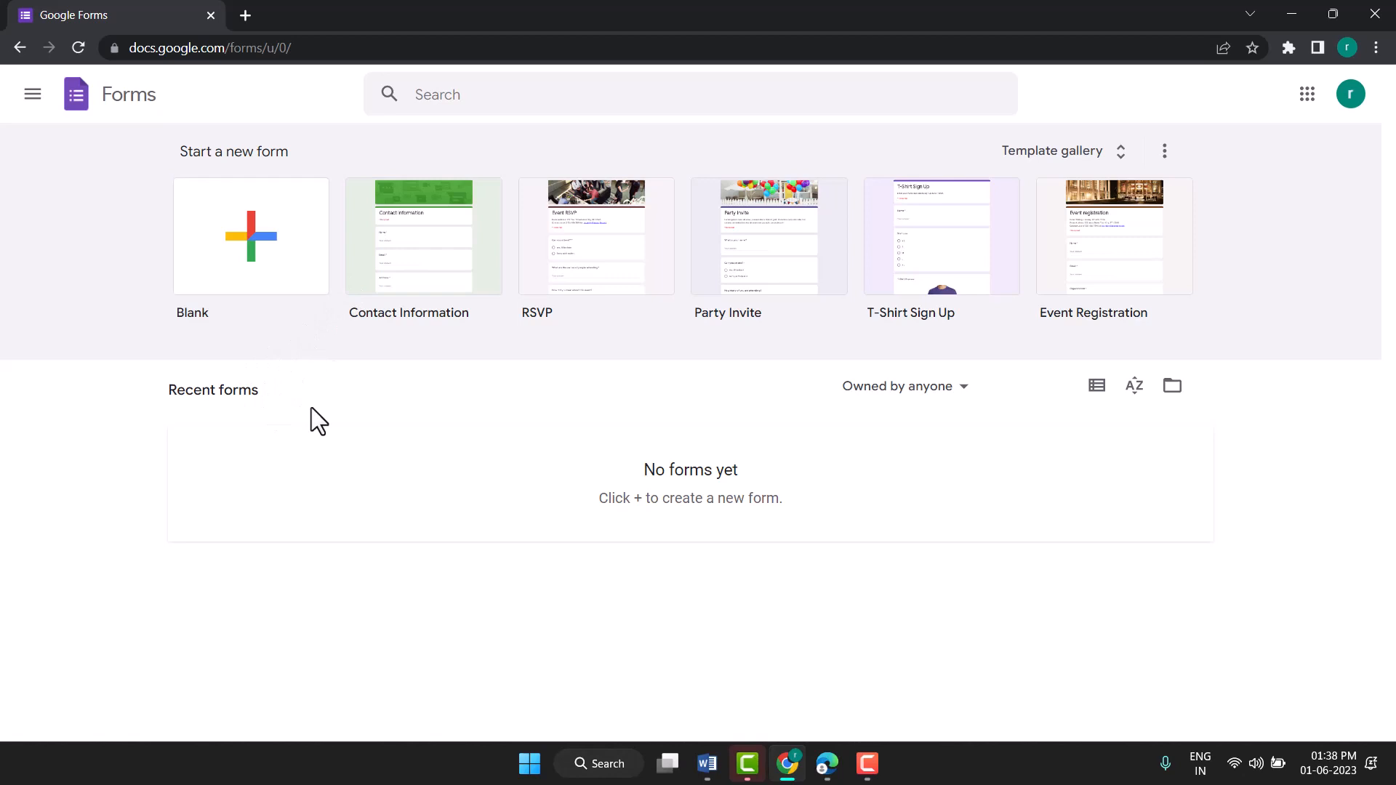
mouse_move(964, 355)
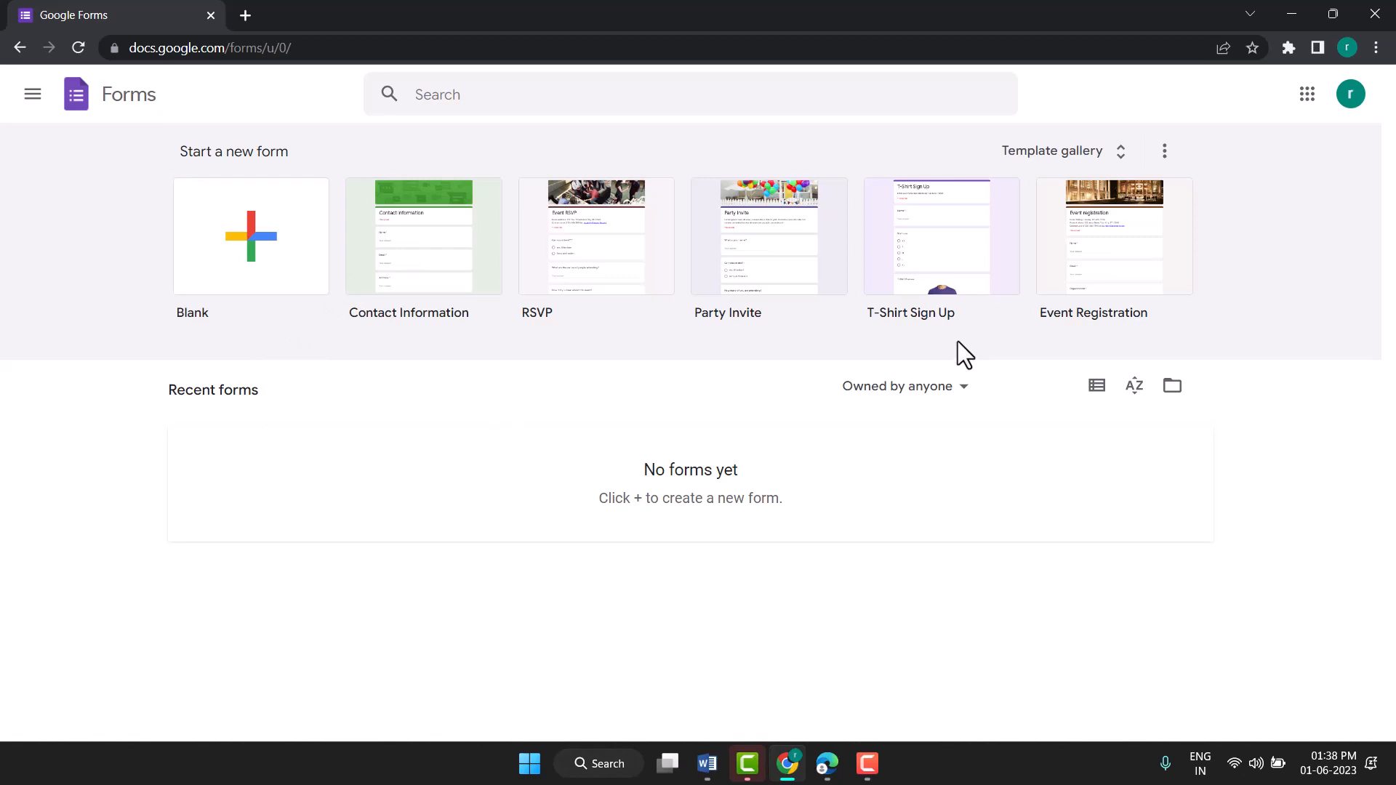
mouse_move(1163, 150)
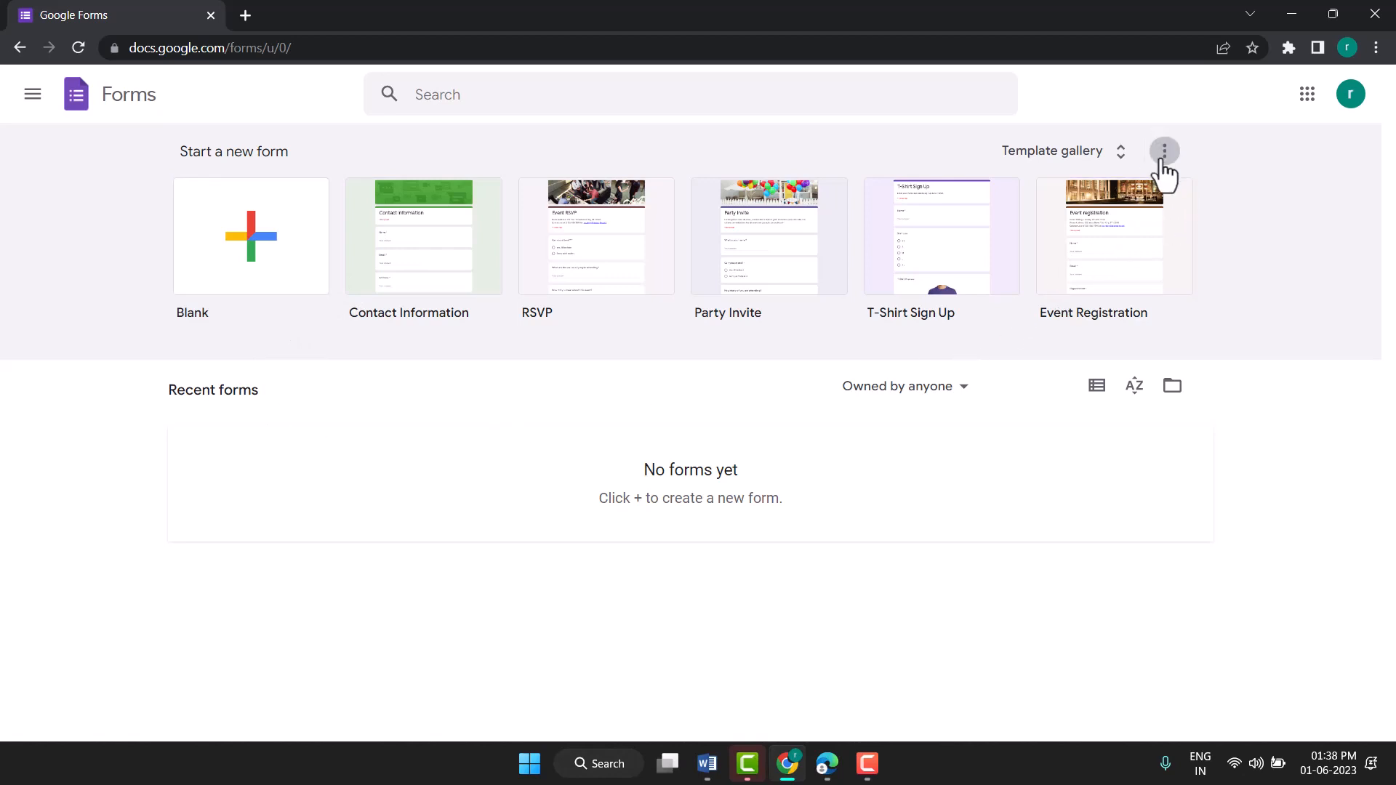
mouse_move(1189, 301)
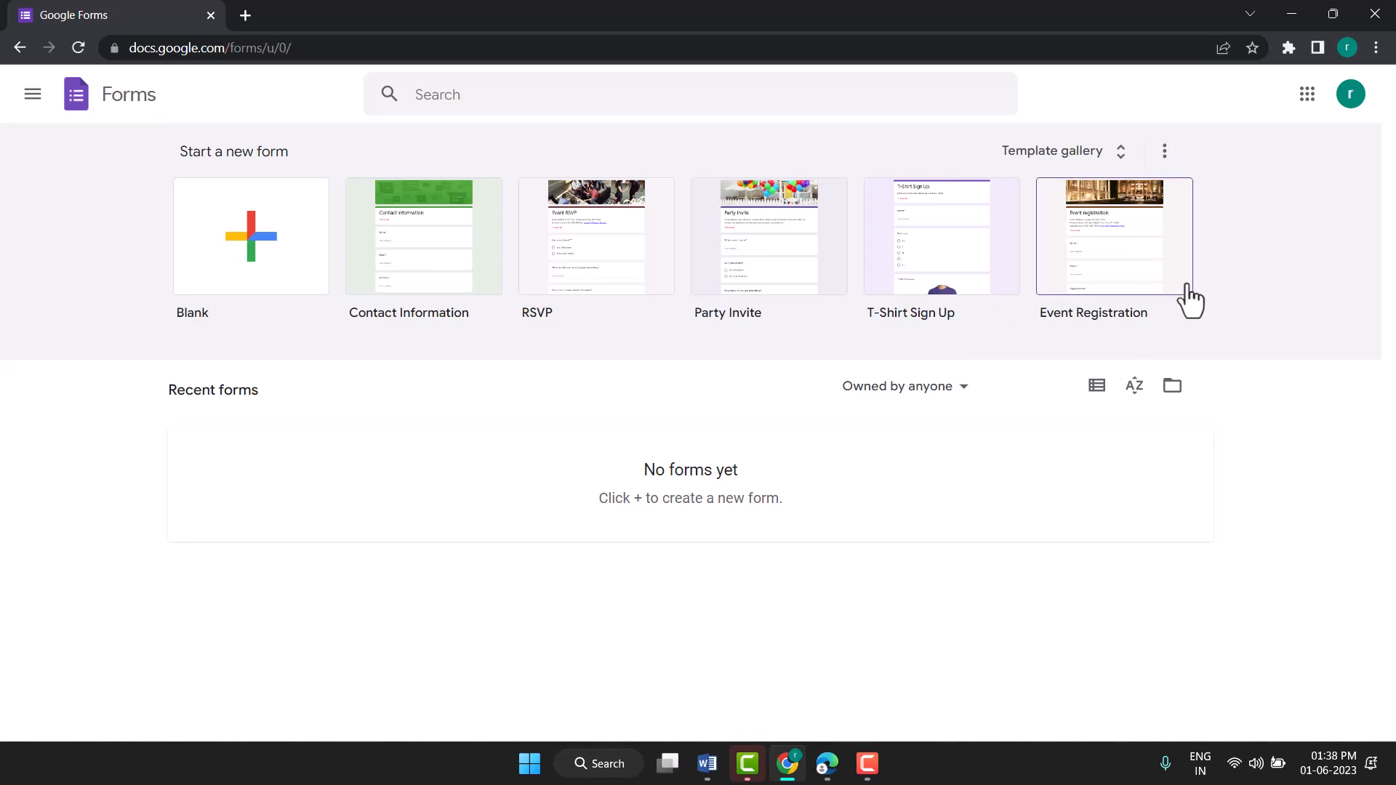
mouse_move(1245, 260)
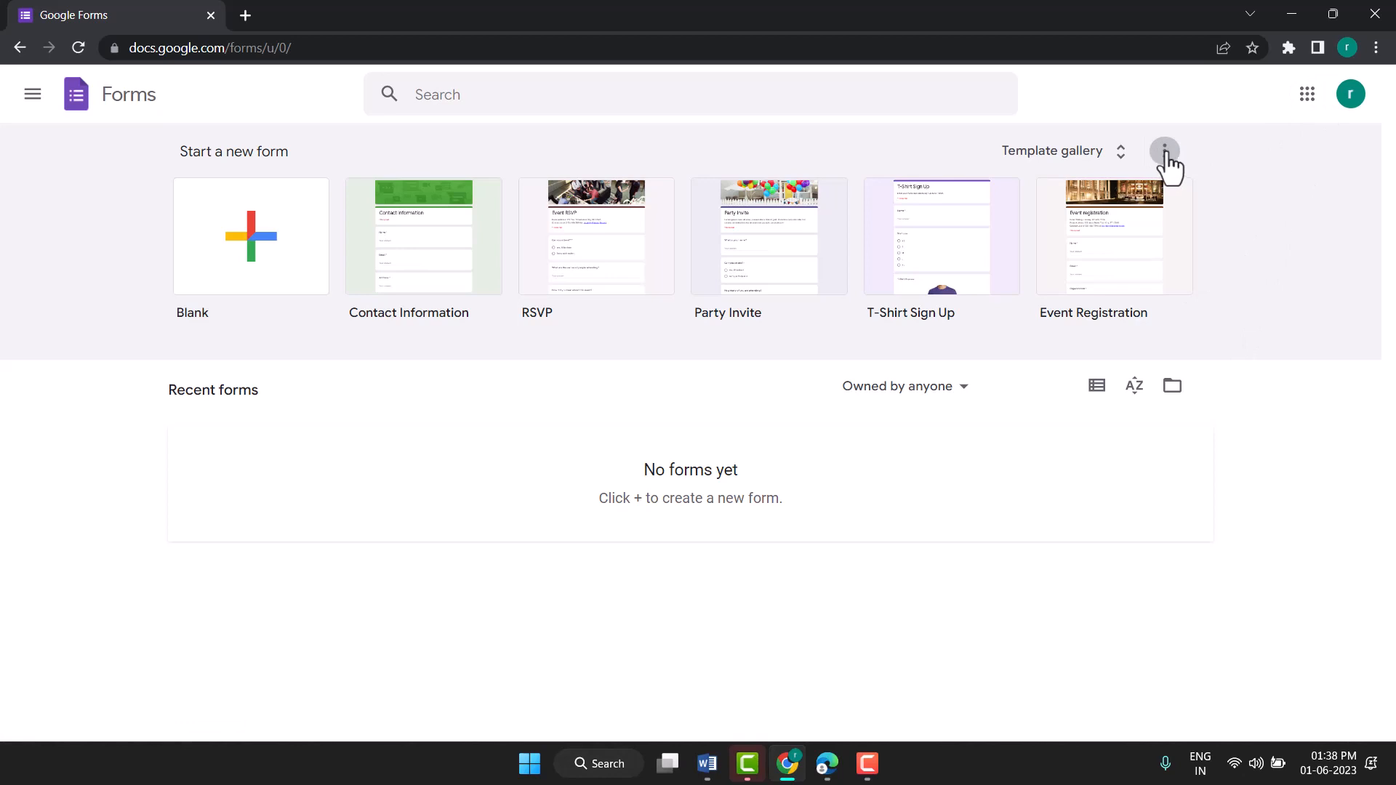
mouse_move(1064, 396)
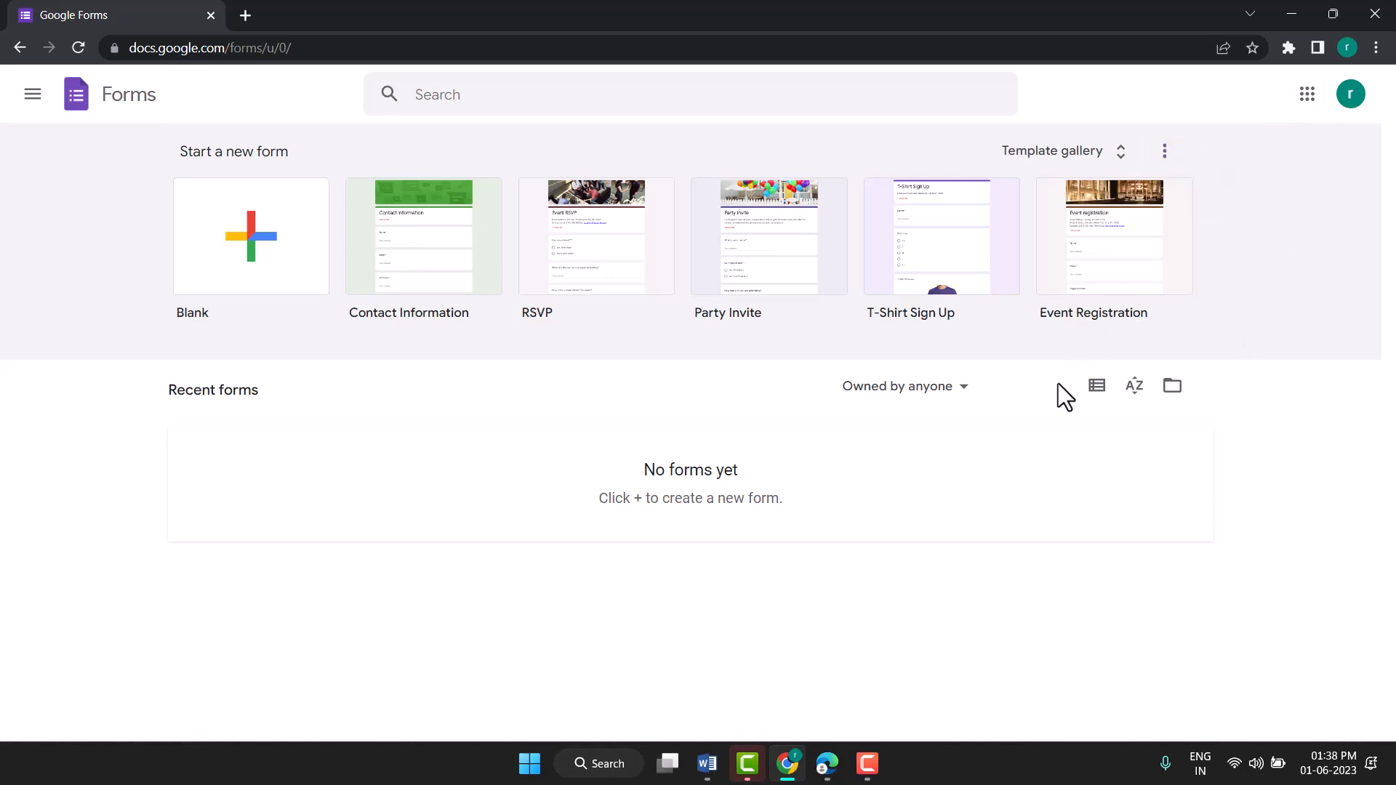
mouse_move(692, 528)
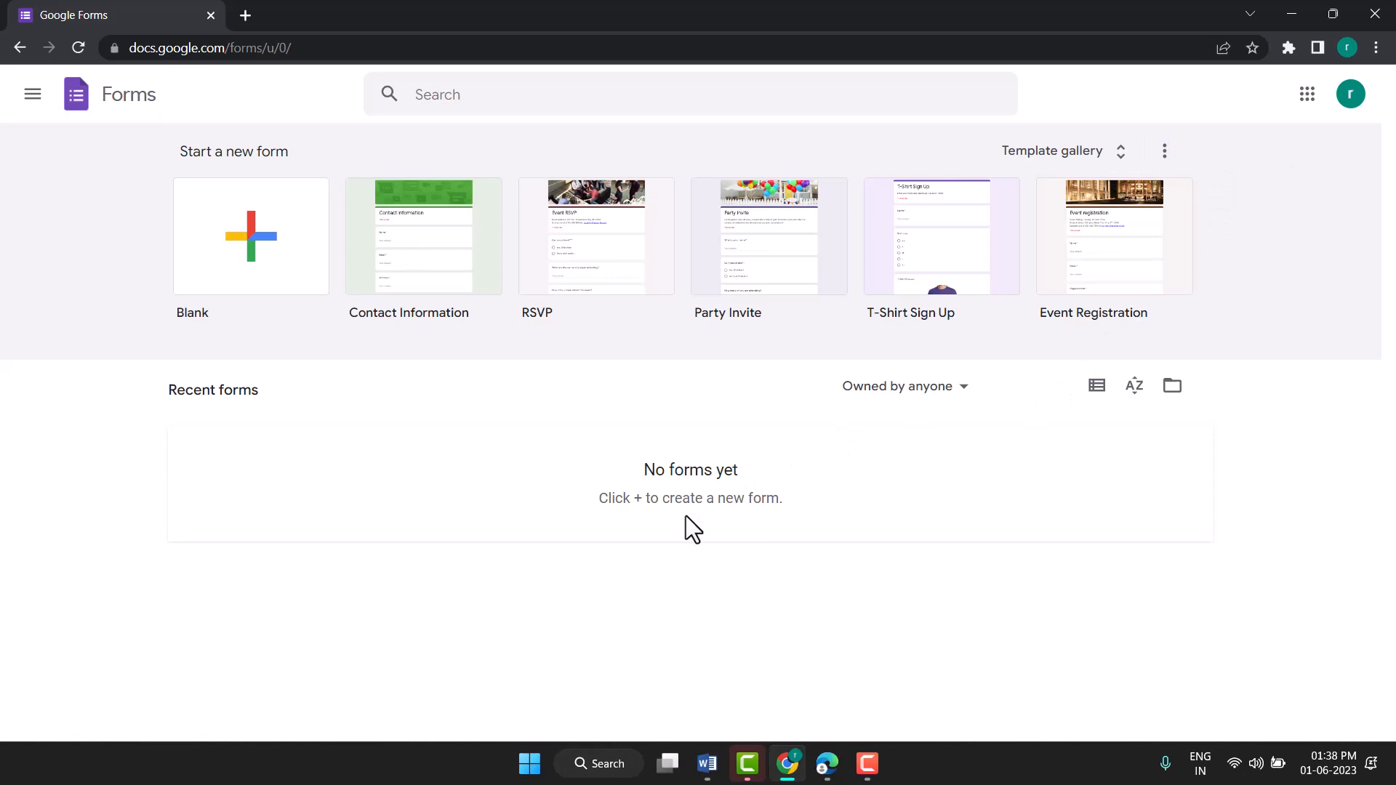
mouse_move(735, 504)
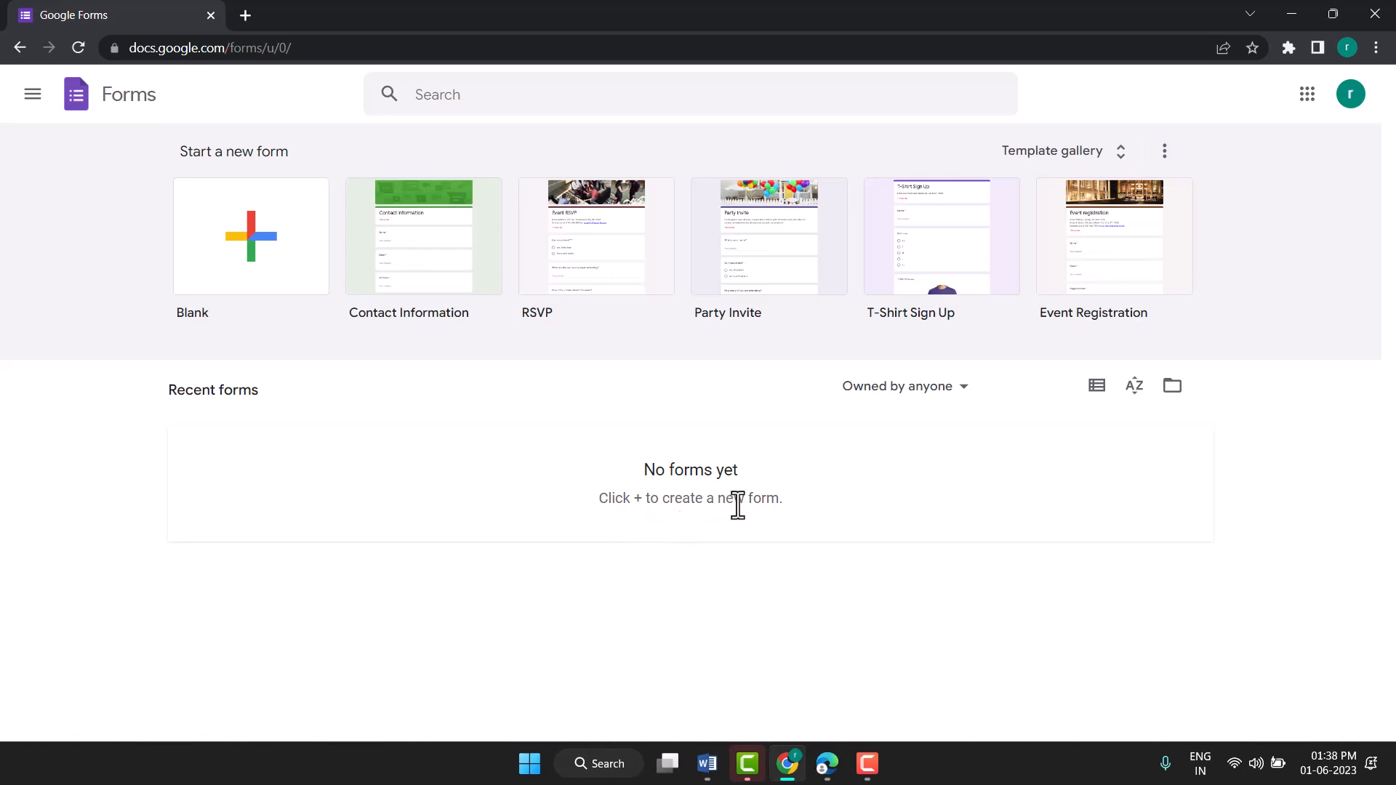
mouse_move(743, 503)
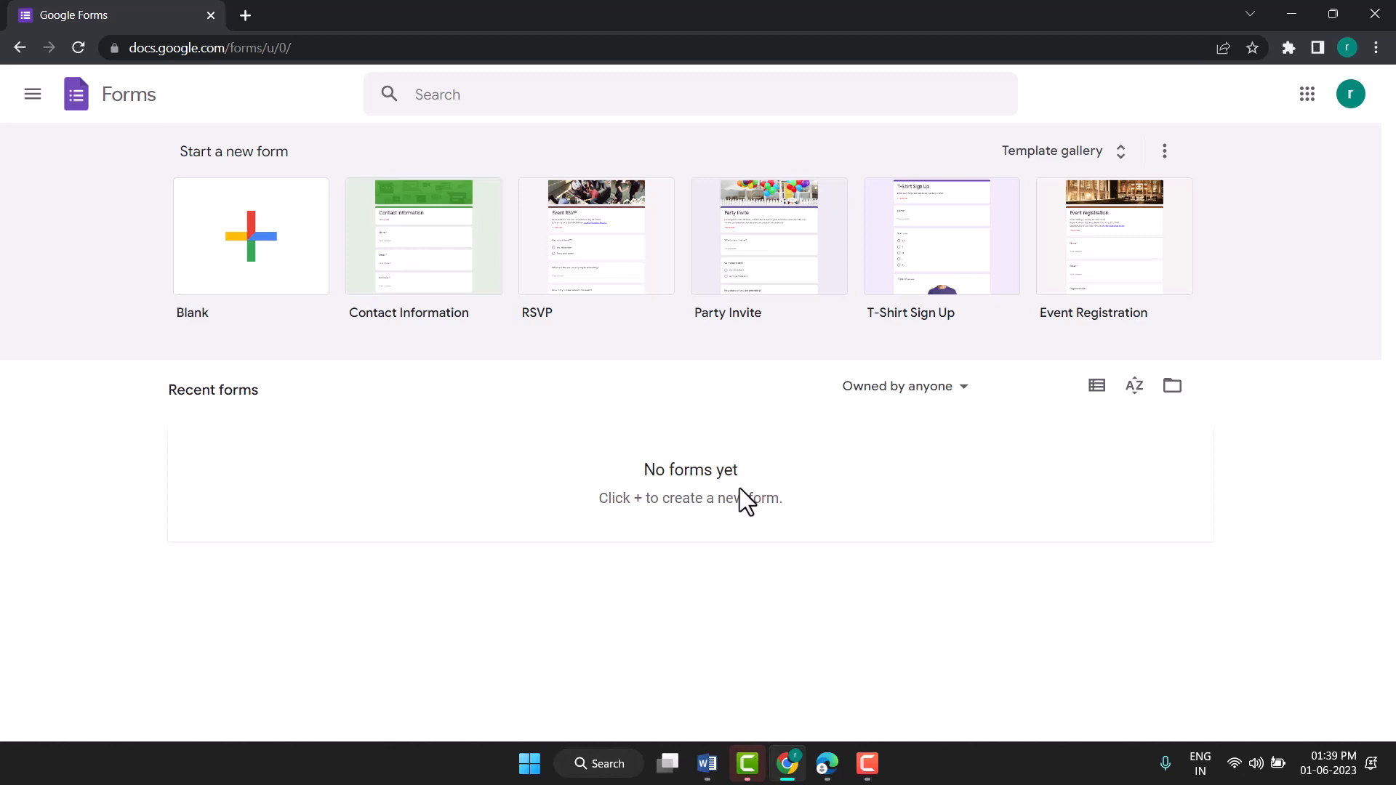
mouse_move(423, 294)
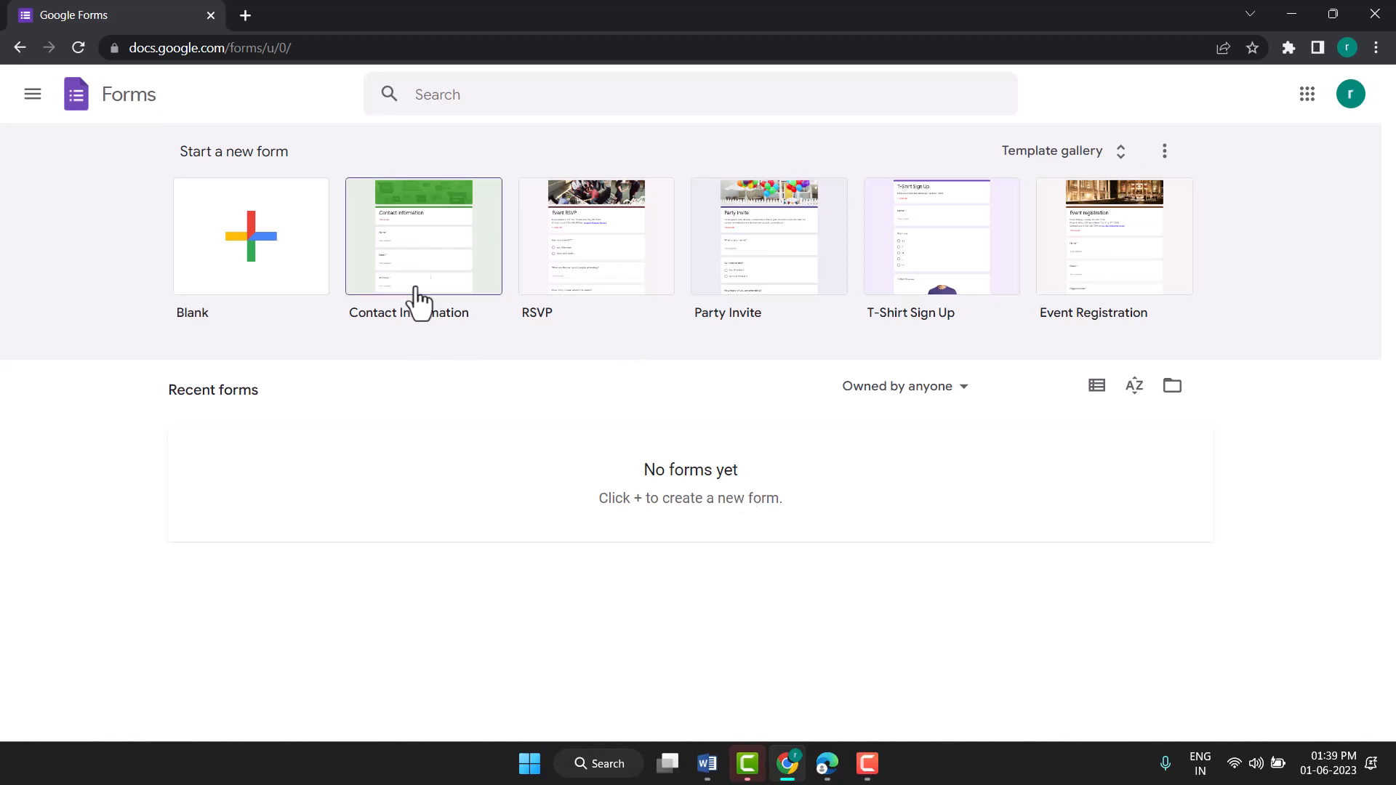
mouse_move(450, 272)
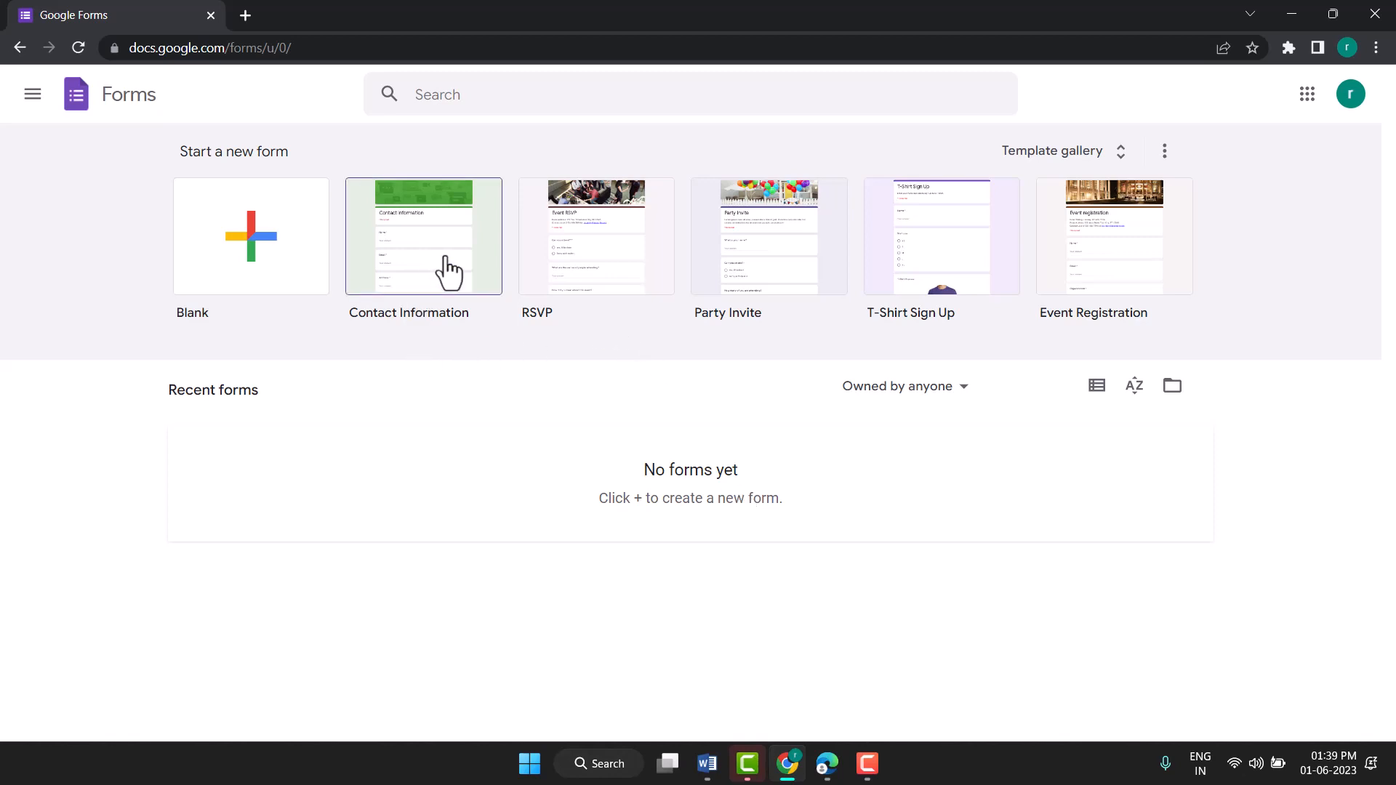